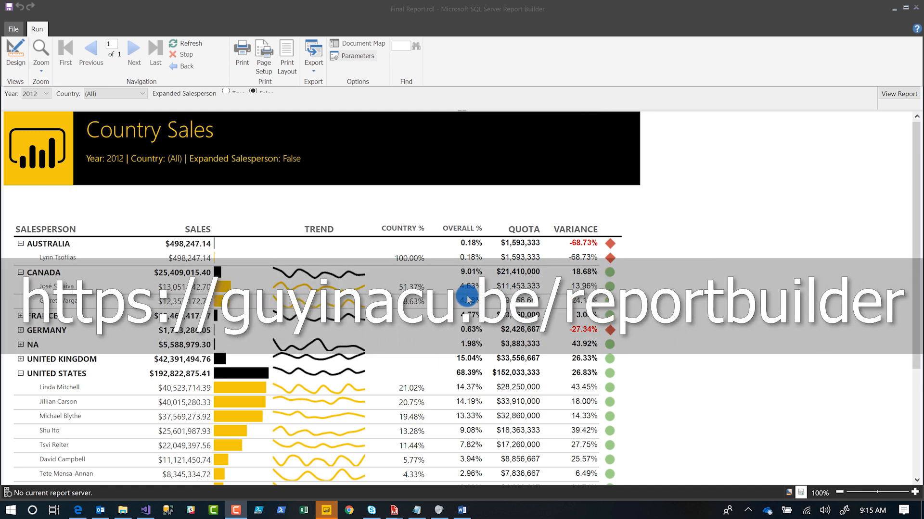
mouse_move(505, 325)
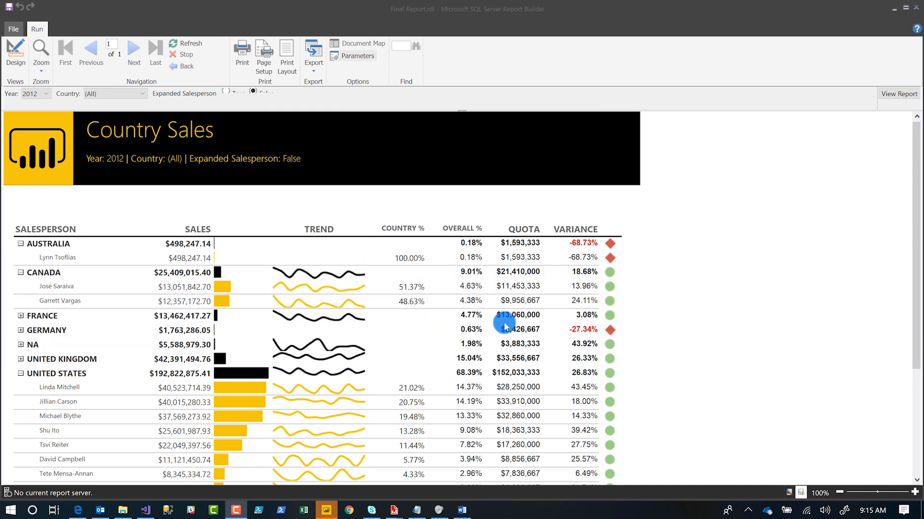
mouse_move(506, 329)
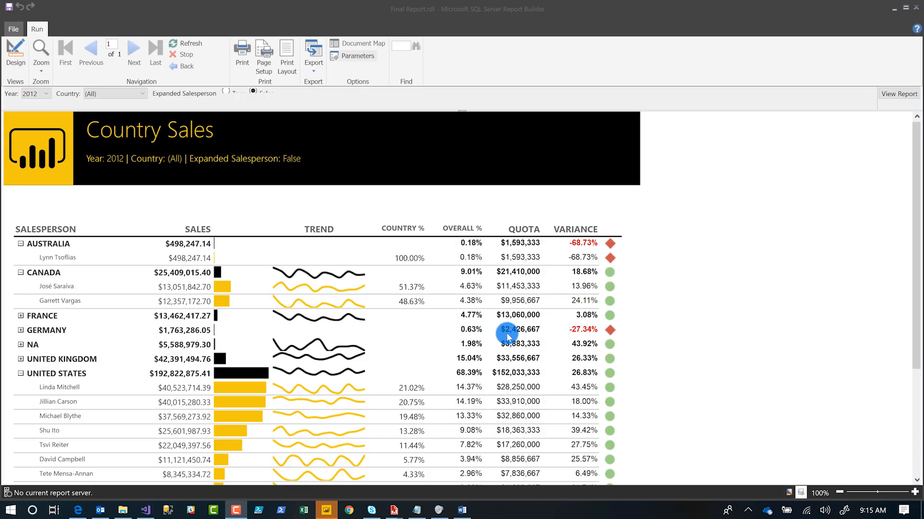
mouse_move(247, 153)
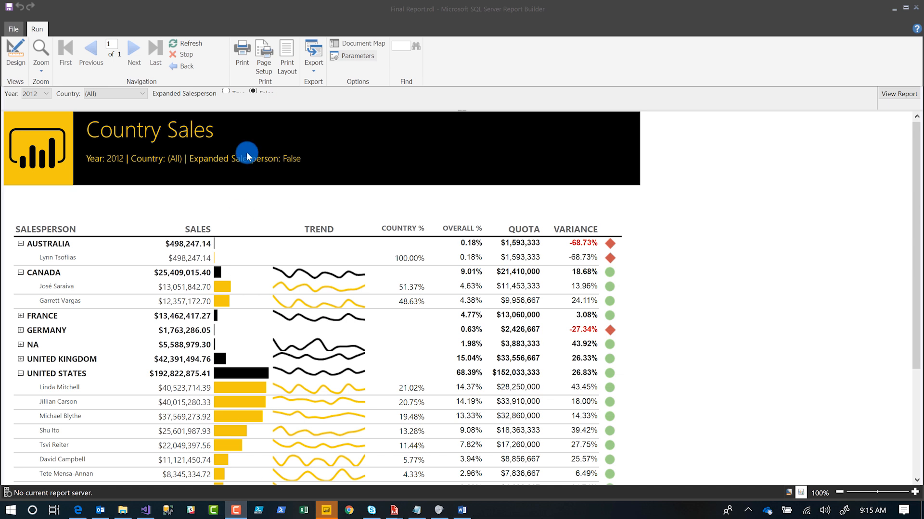
mouse_move(291, 154)
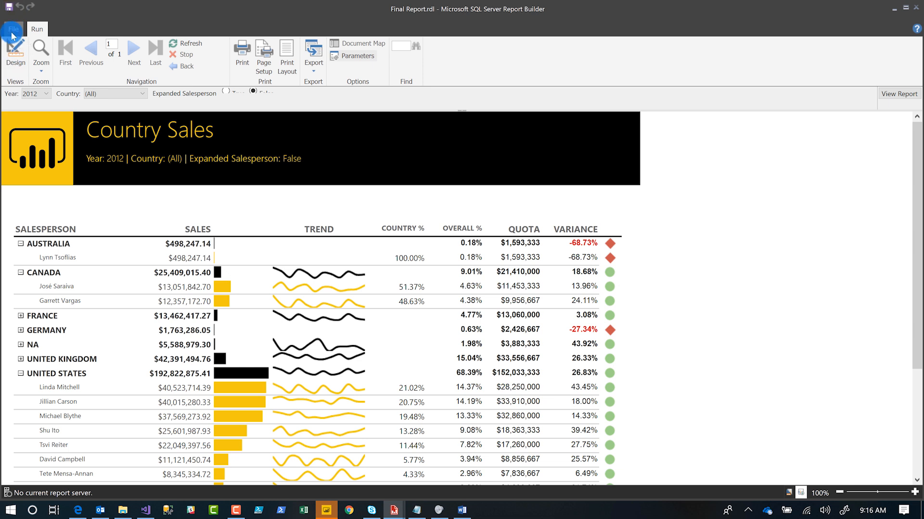
- Open Final Report.rdl in the Design tab of the Paginated Reports solution in Visual Studio
click(16, 55)
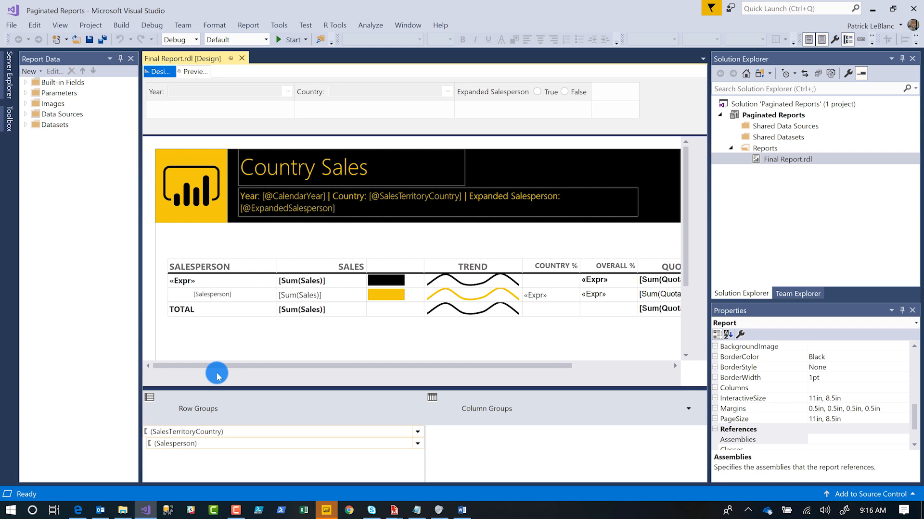
mouse_move(428, 467)
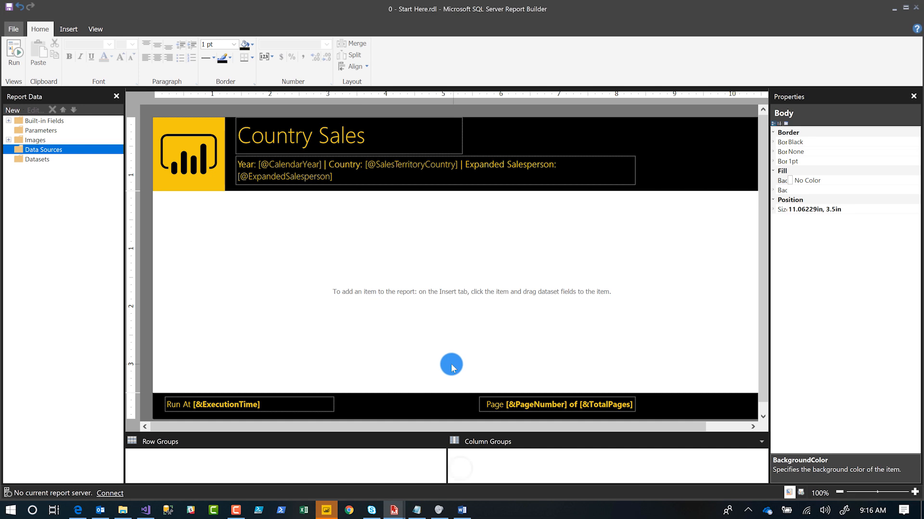
mouse_move(314, 266)
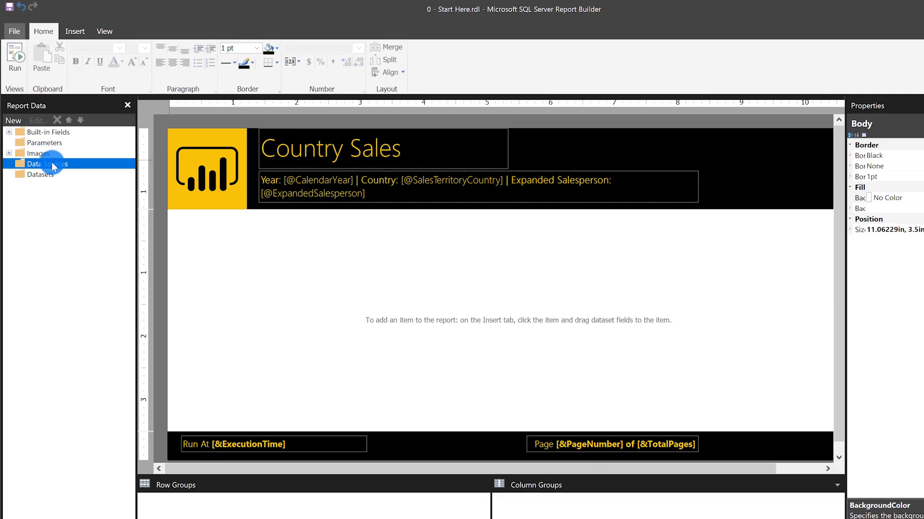
- Add data source azureSQL as an embedded Microsoft Azure SQL Database connection
double_click(44, 163)
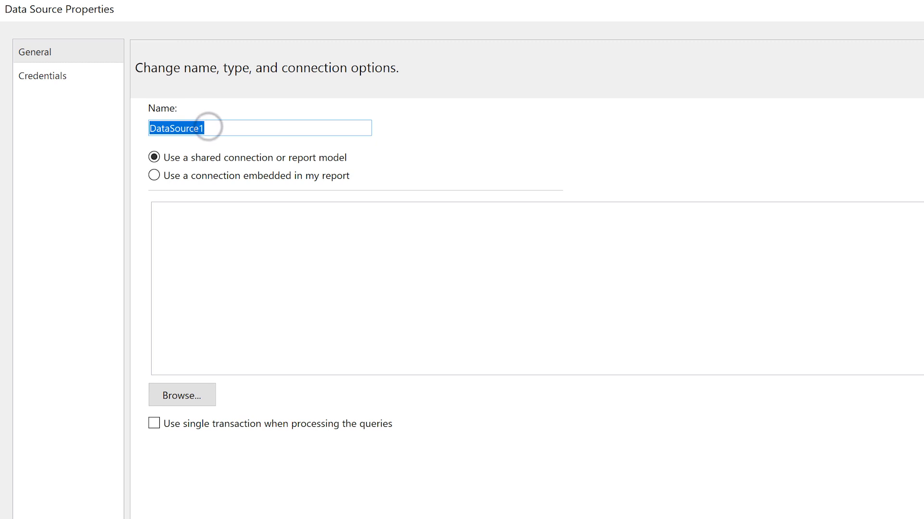
text(azure)
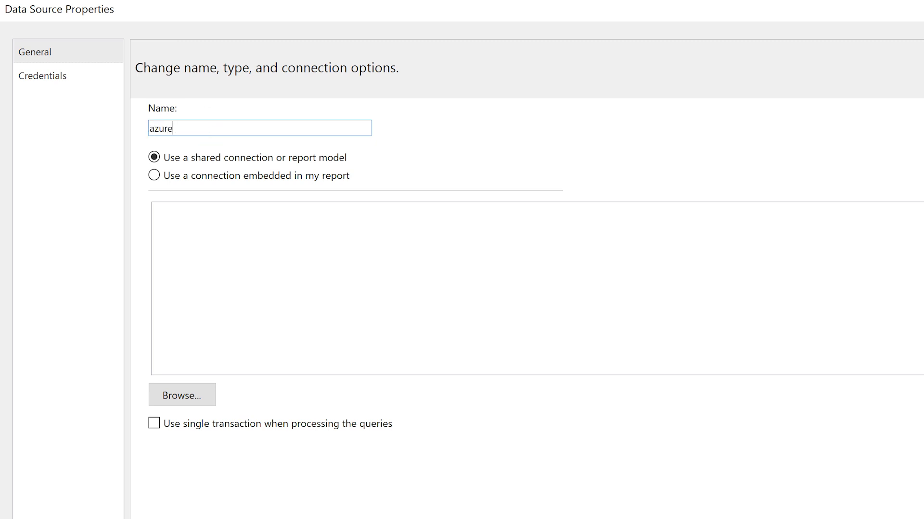
text(SQL)
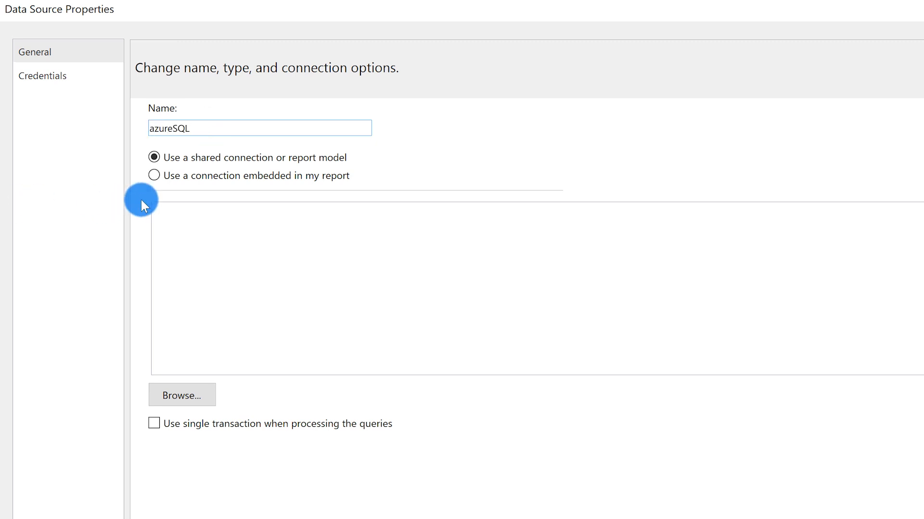
click(260, 128)
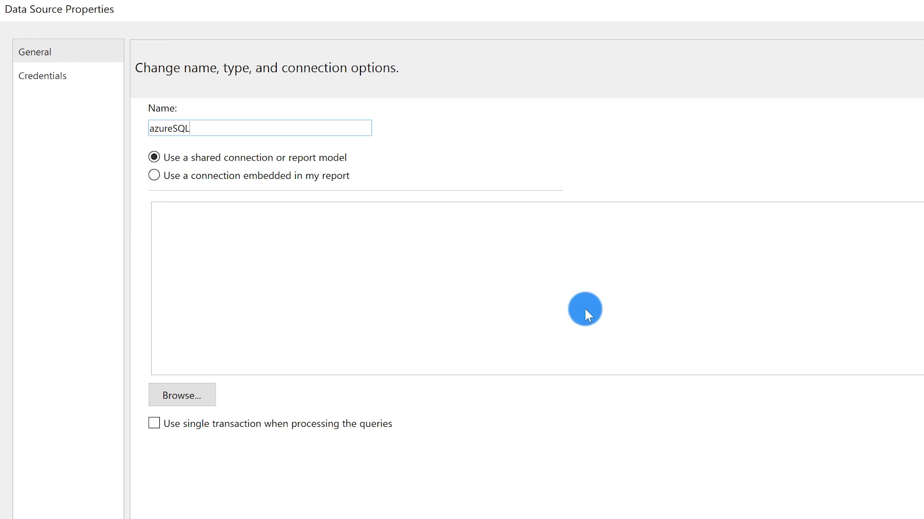
click(154, 176)
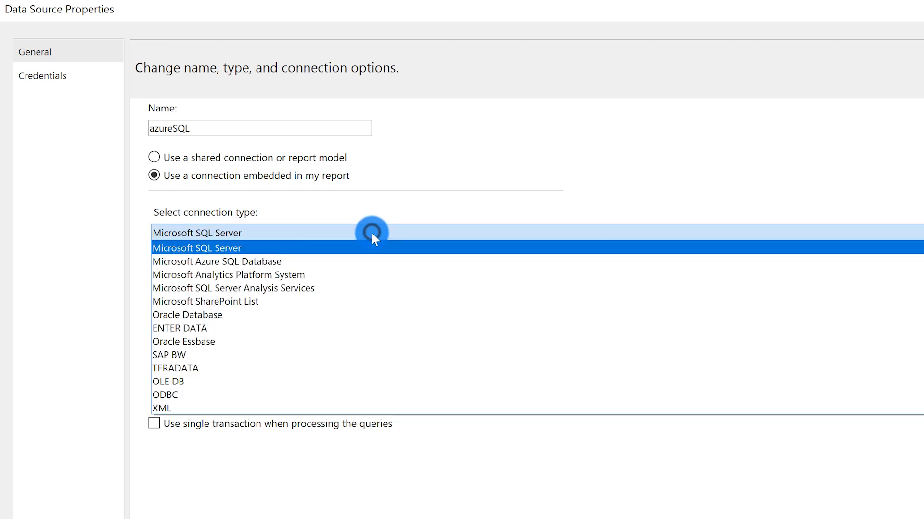
click(217, 261)
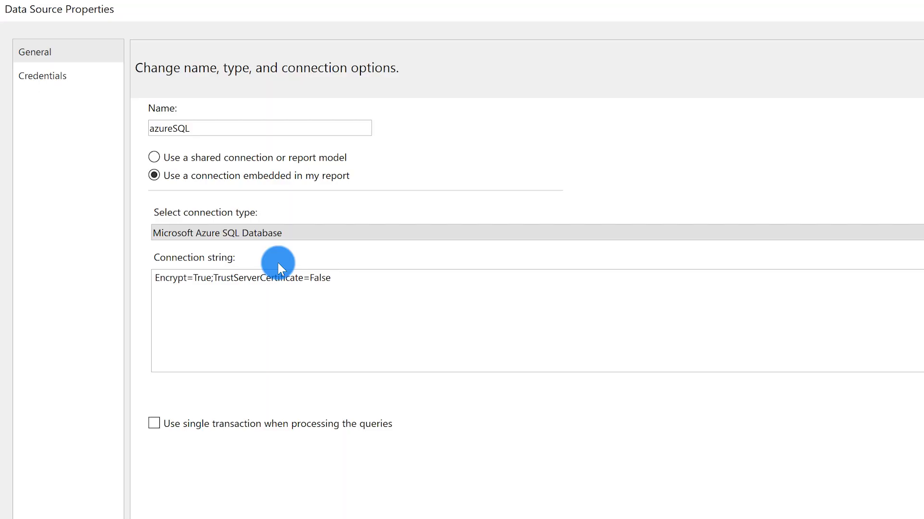
- Enter the giac.data server name and switch to SQL Server authentication
click(803, 258)
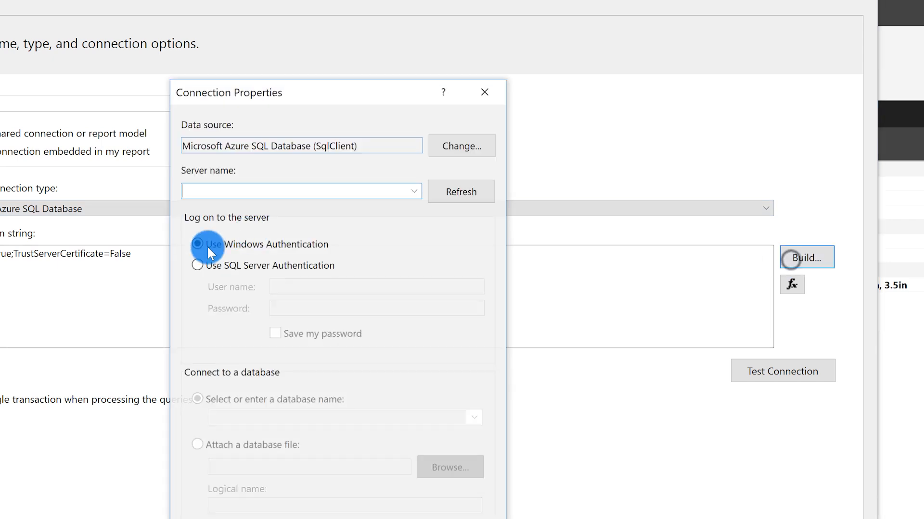
text(giac.database.windows.ne)
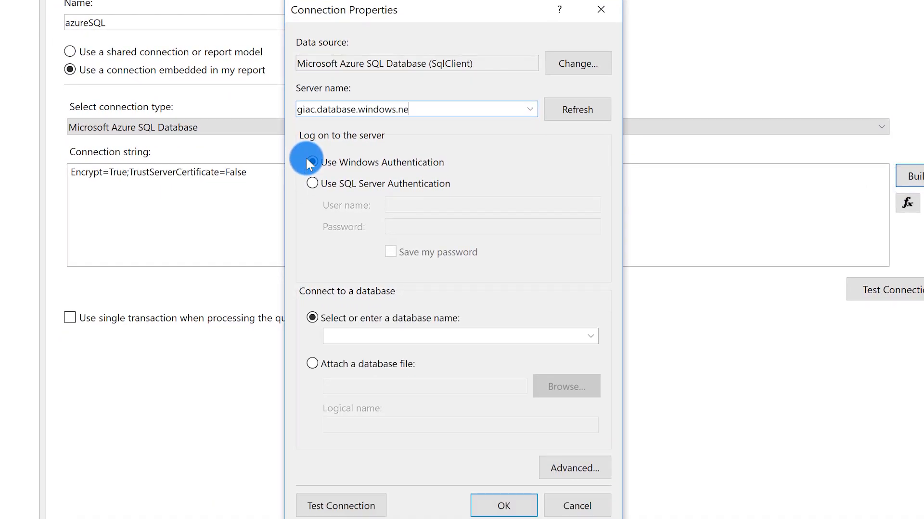
click(312, 162)
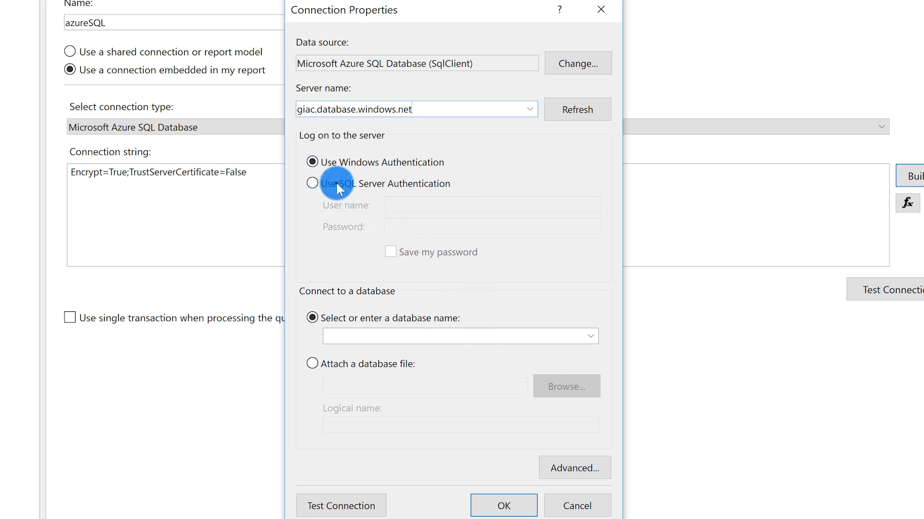
click(312, 183)
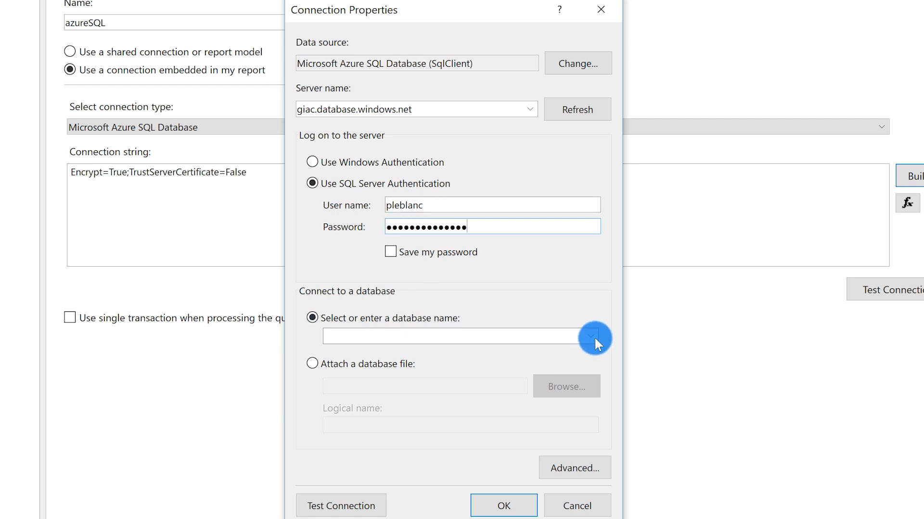
- Select the AdventureWorksDW database and confirm the connection test succeeds
click(590, 336)
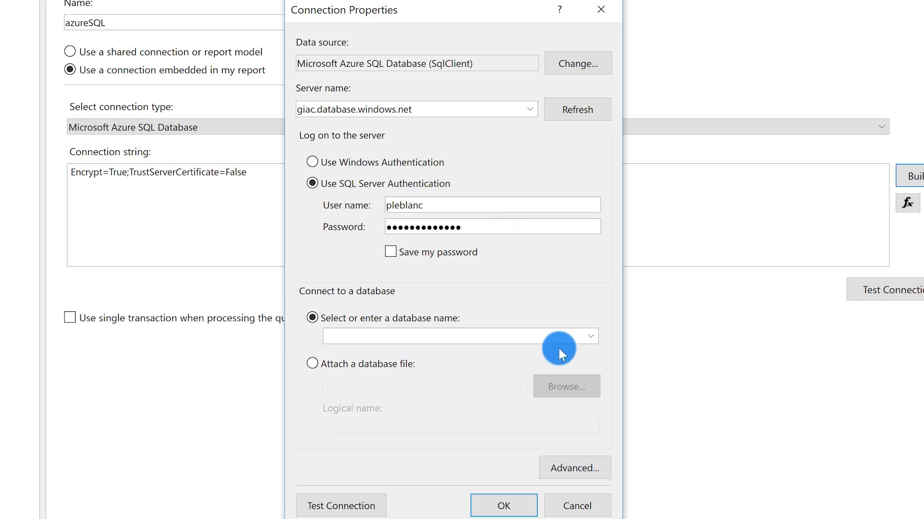
click(588, 336)
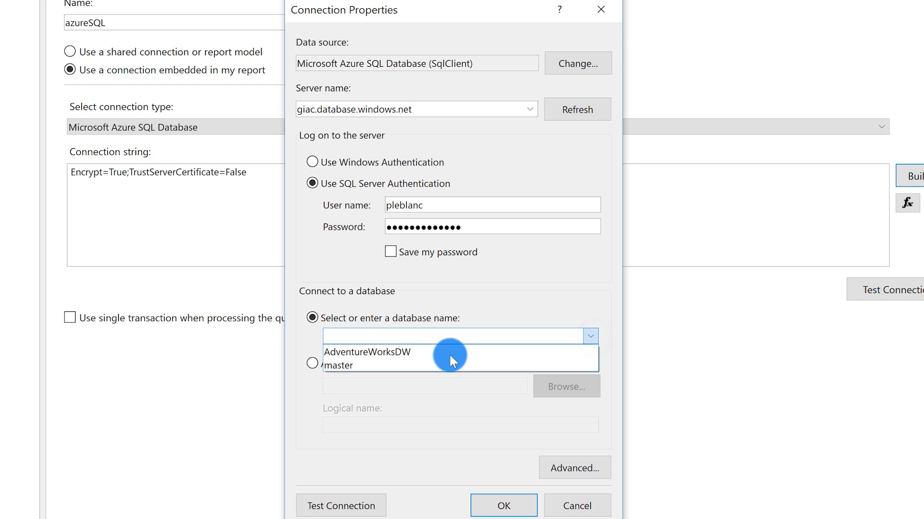
click(367, 351)
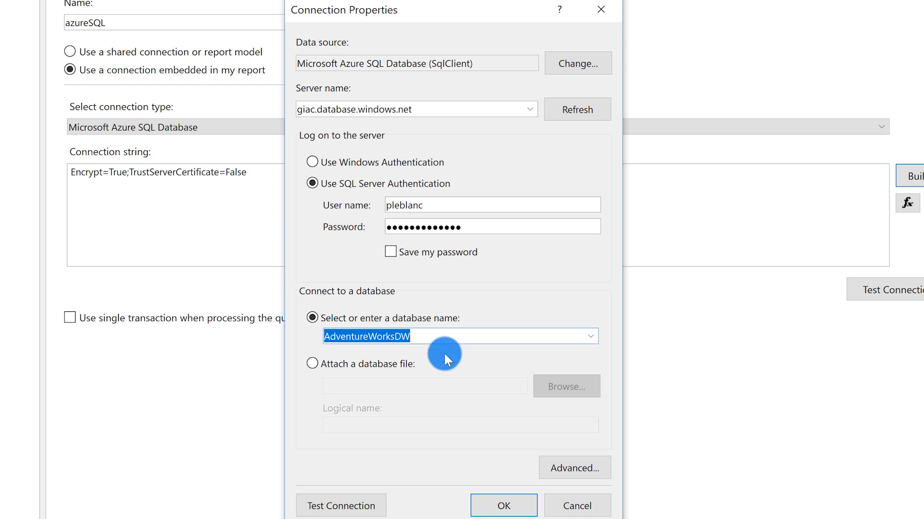
mouse_move(309, 506)
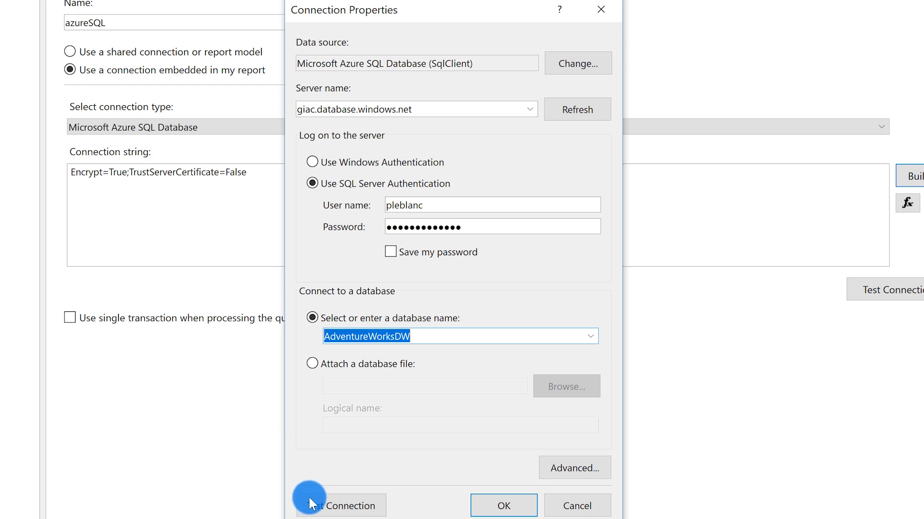
click(340, 506)
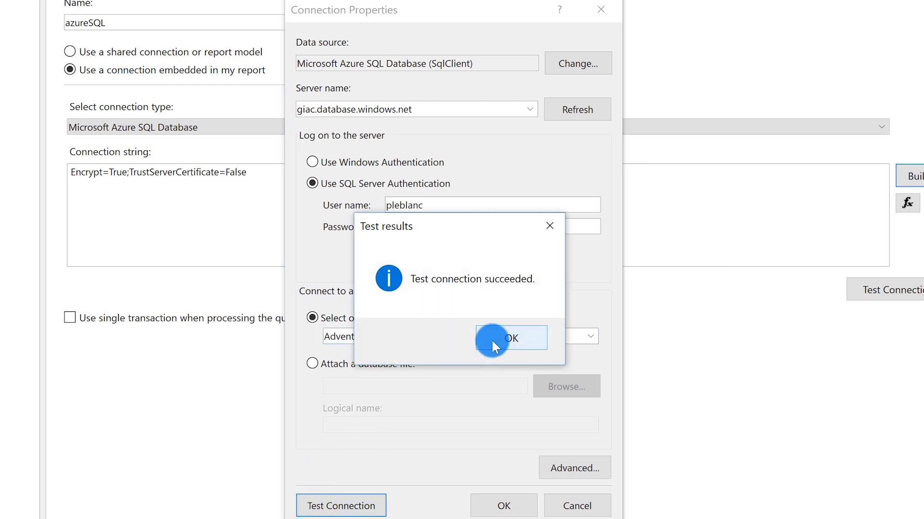
click(509, 338)
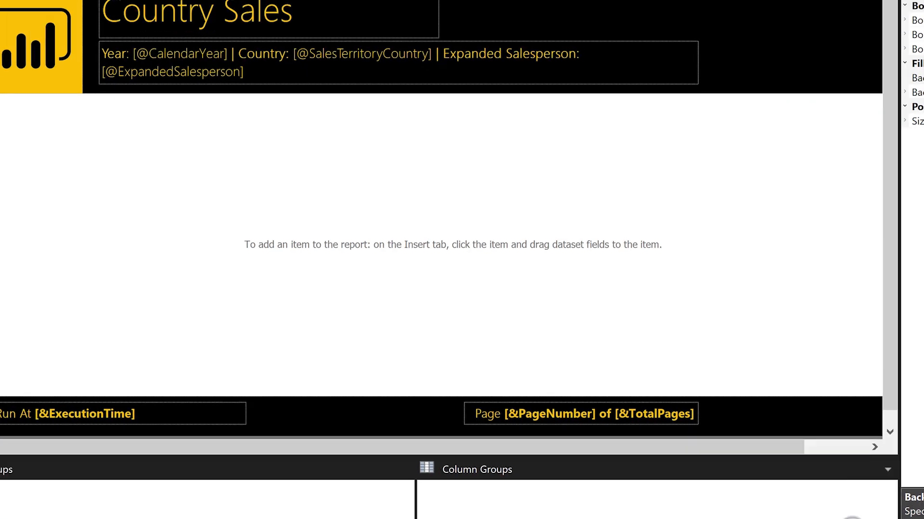
- Expand the Data Sources folder in Report Data to reveal azureSQL
click(71, 201)
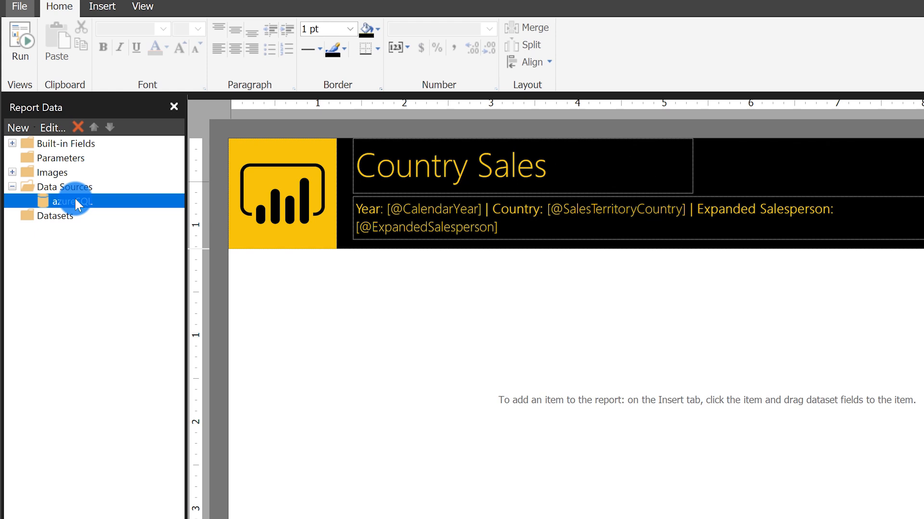
- Add a new dataset on the azureSQL data source, starting its name as dsCountr
right_click(71, 201)
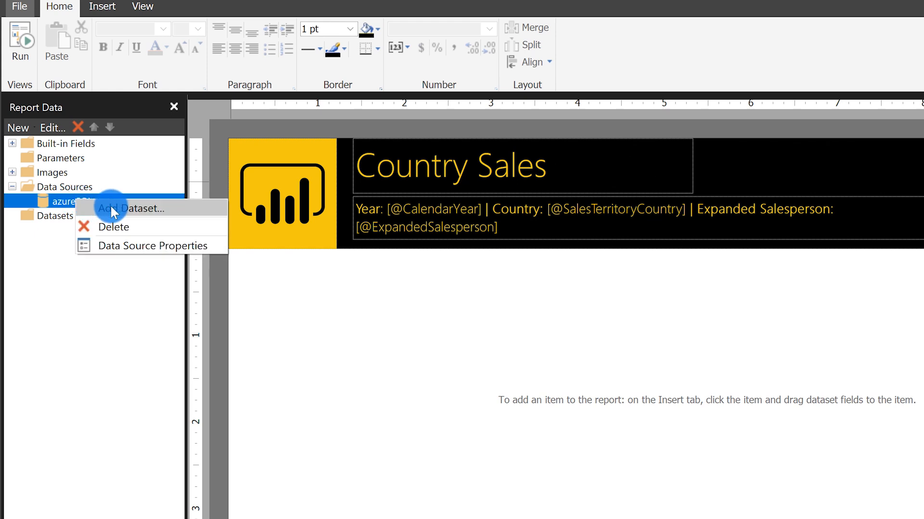
click(134, 208)
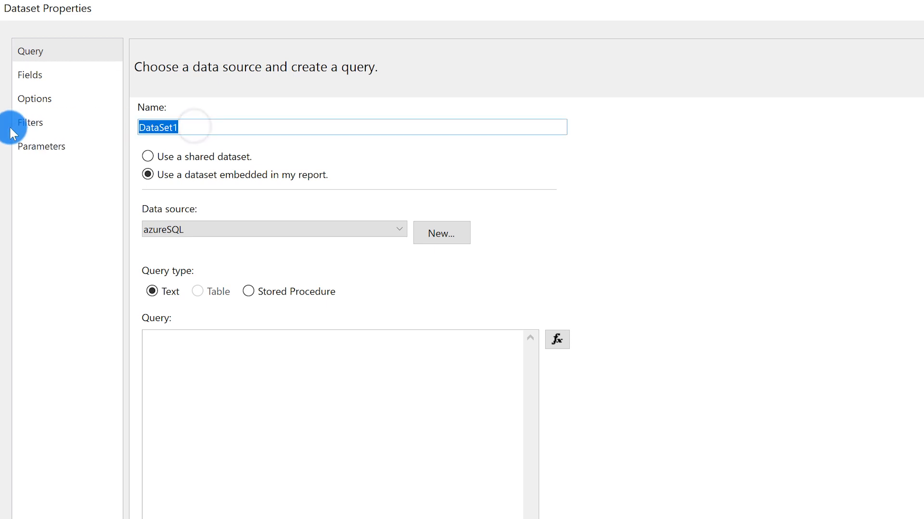
text(dsCountry)
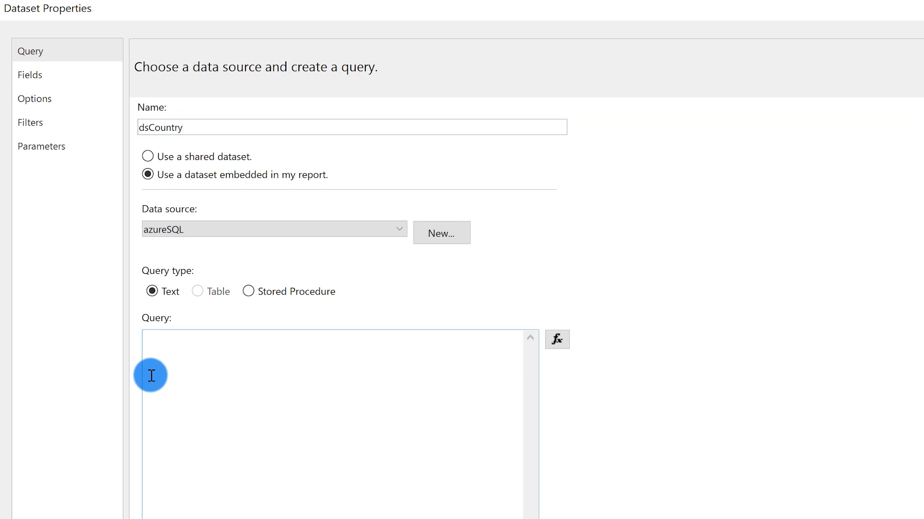
click(150, 375)
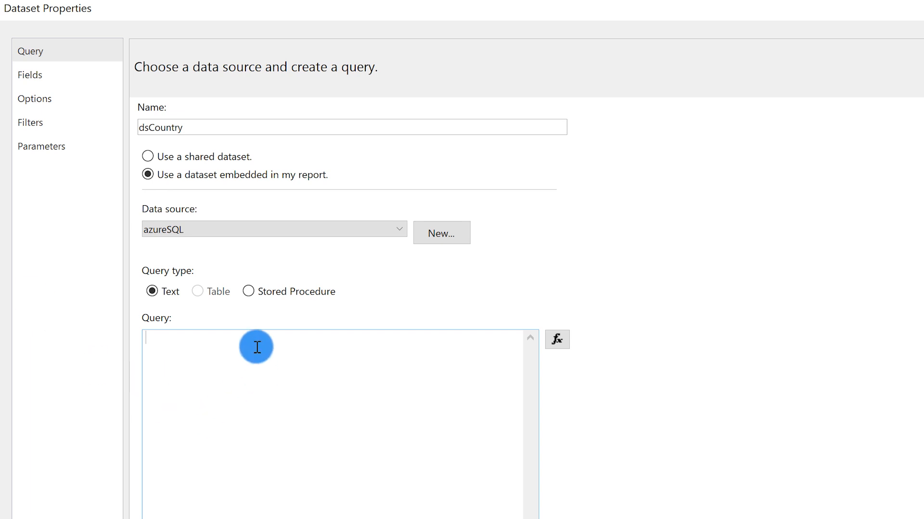
- Use stored procedure get_CountrySalesAndQuota after confirming credentials, and finish the name dsCountrySales
click(249, 291)
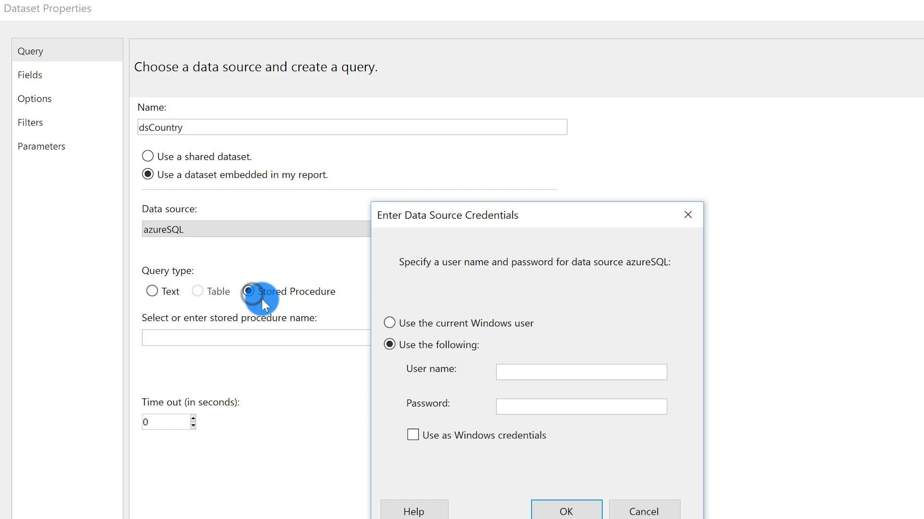
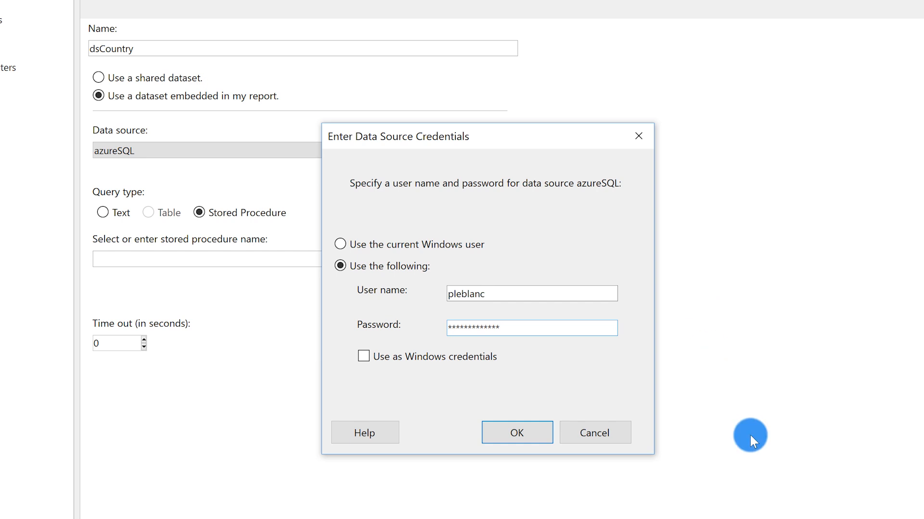
click(516, 433)
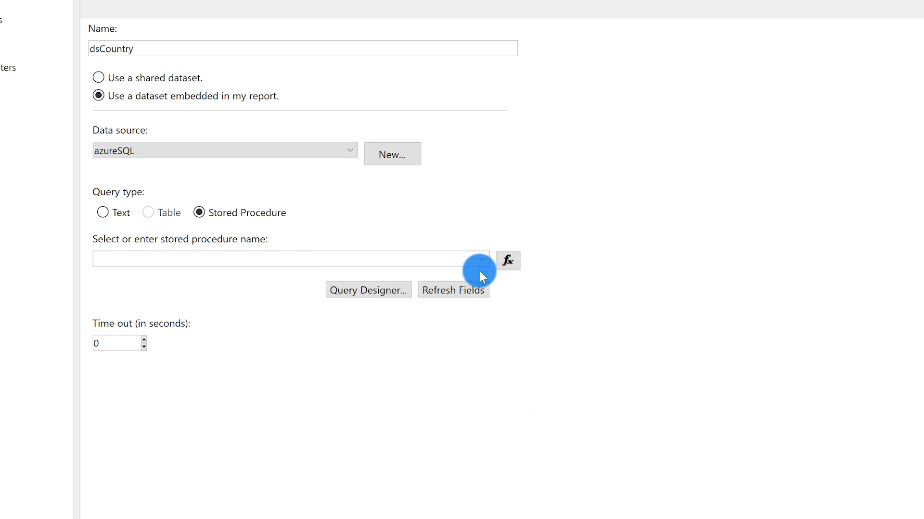
click(478, 260)
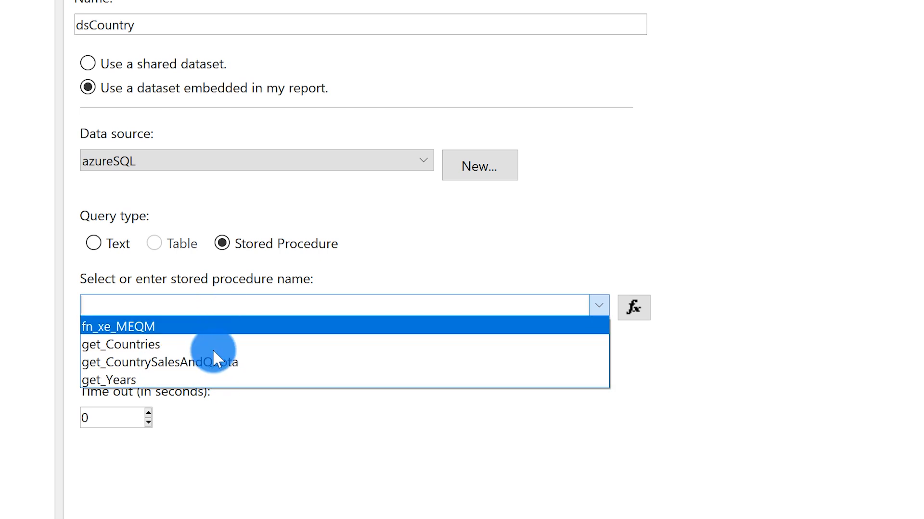
mouse_move(208, 342)
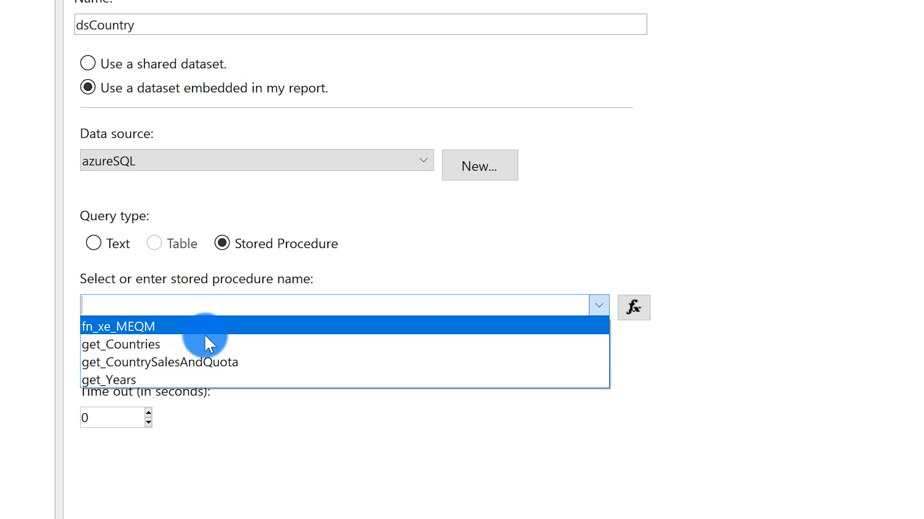
mouse_move(203, 362)
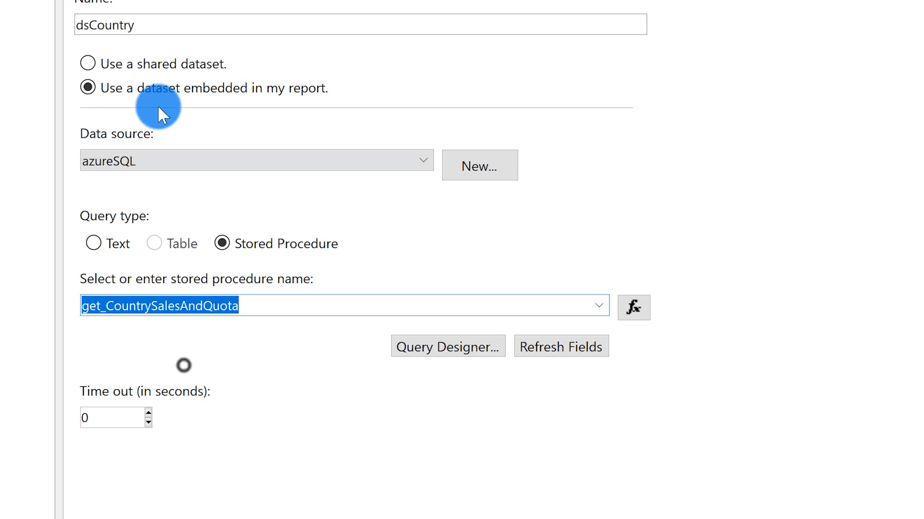
click(359, 24)
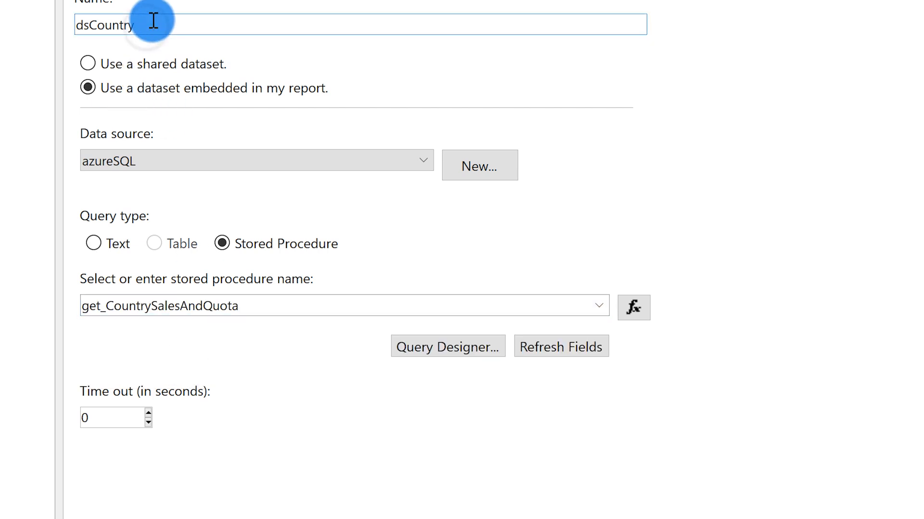
text(Sales)
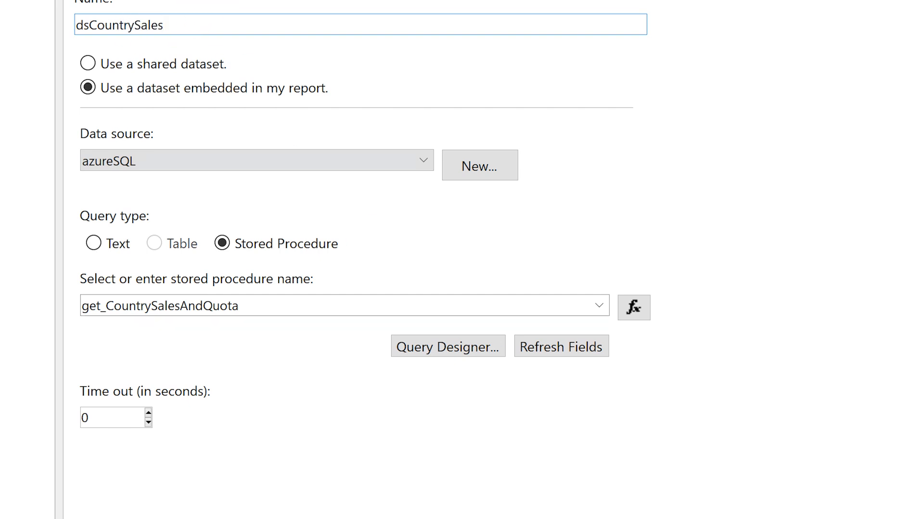